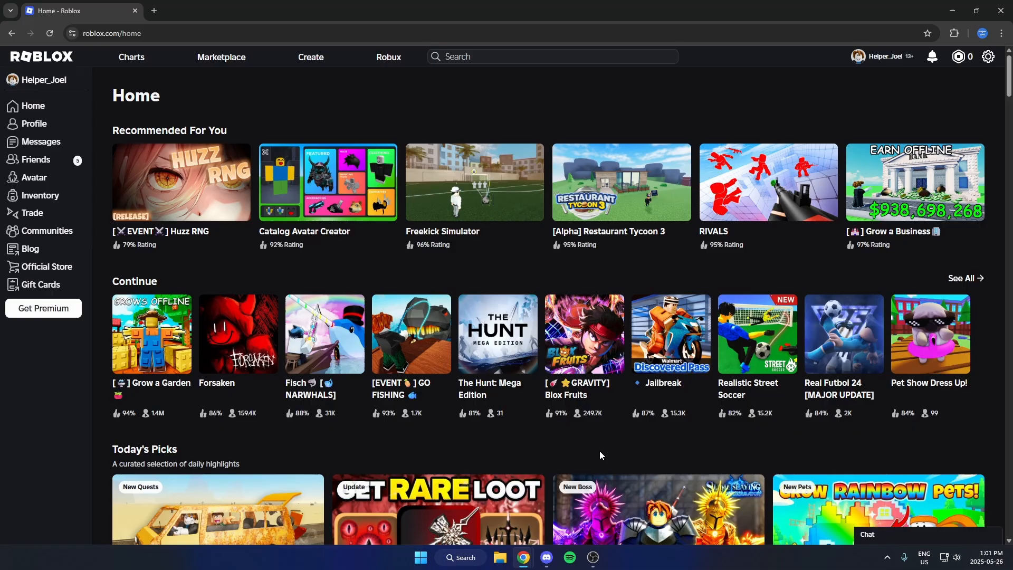
pyautogui.moveTo(595, 457)
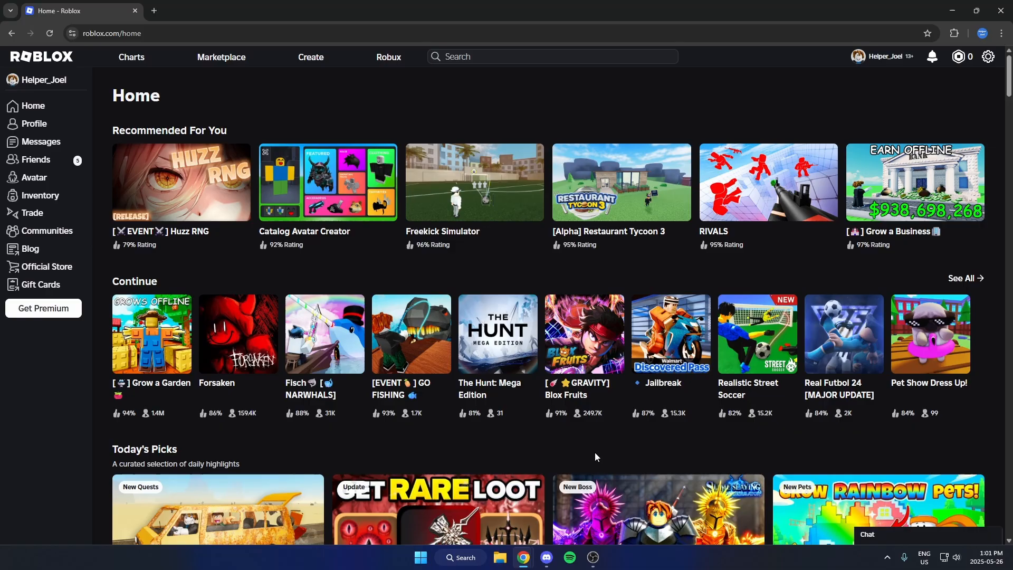
pyautogui.moveTo(301, 147)
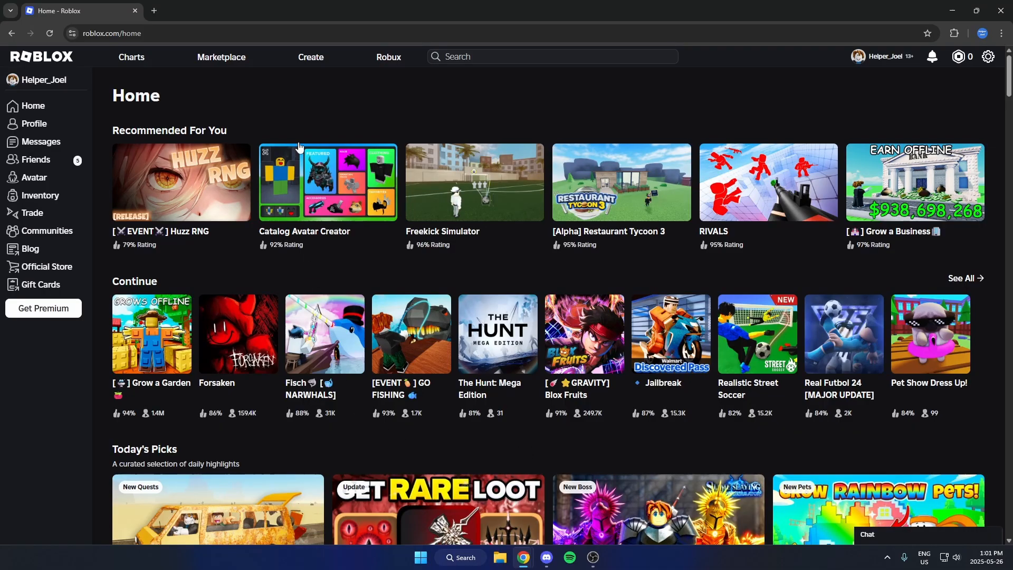
pyautogui.moveTo(323, 61)
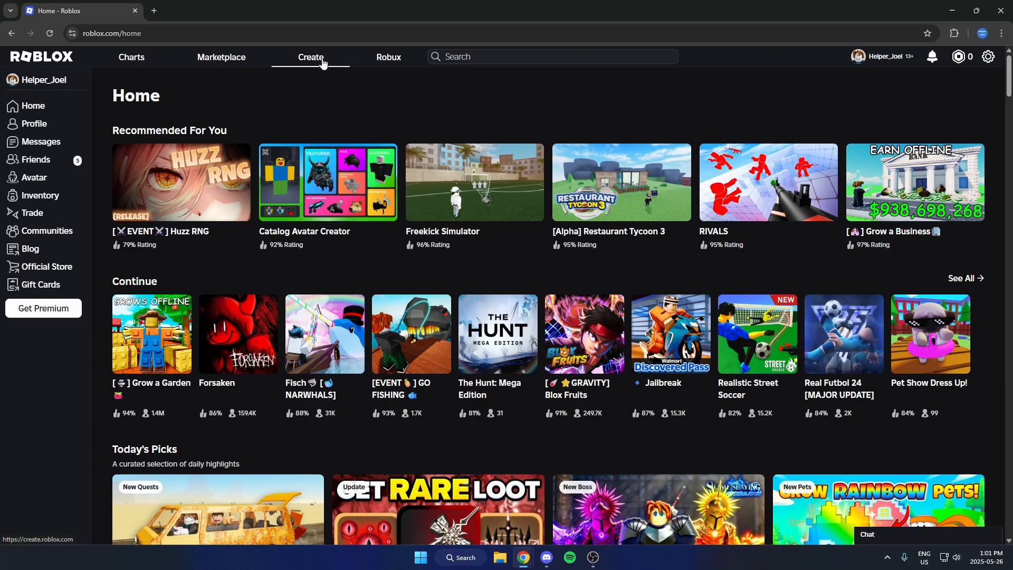
# Go from the Roblox home page to the Creator Hub via Create
pyautogui.click(310, 57)
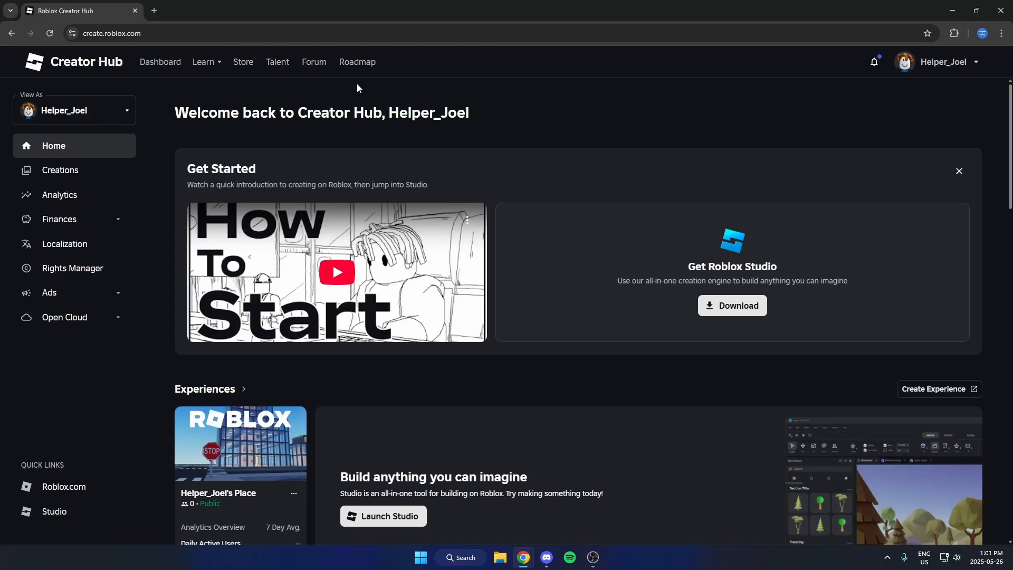
pyautogui.moveTo(239, 67)
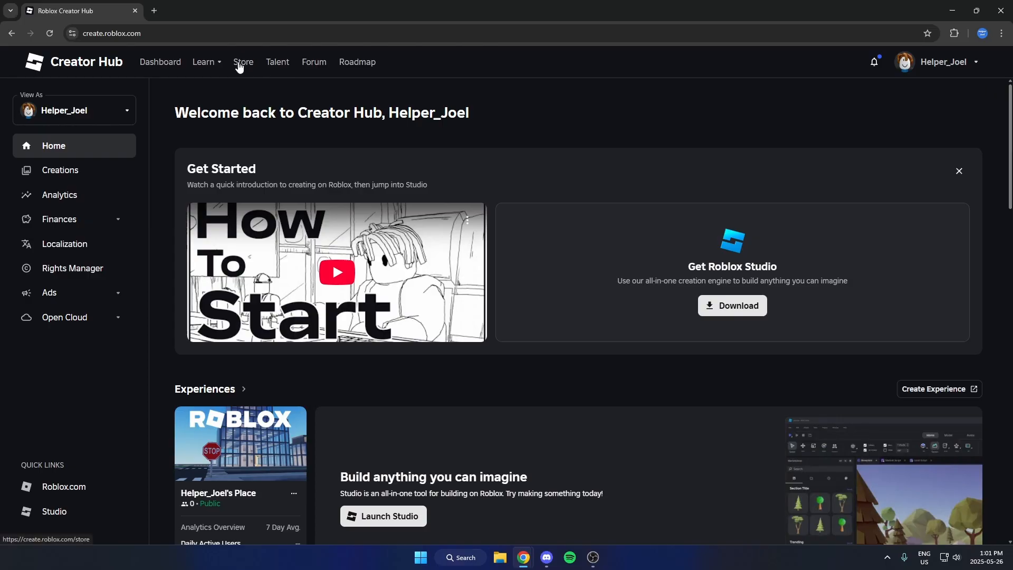
# Browse the Creator Store's Decals listing and reach a gold Robux logo decal
pyautogui.click(243, 61)
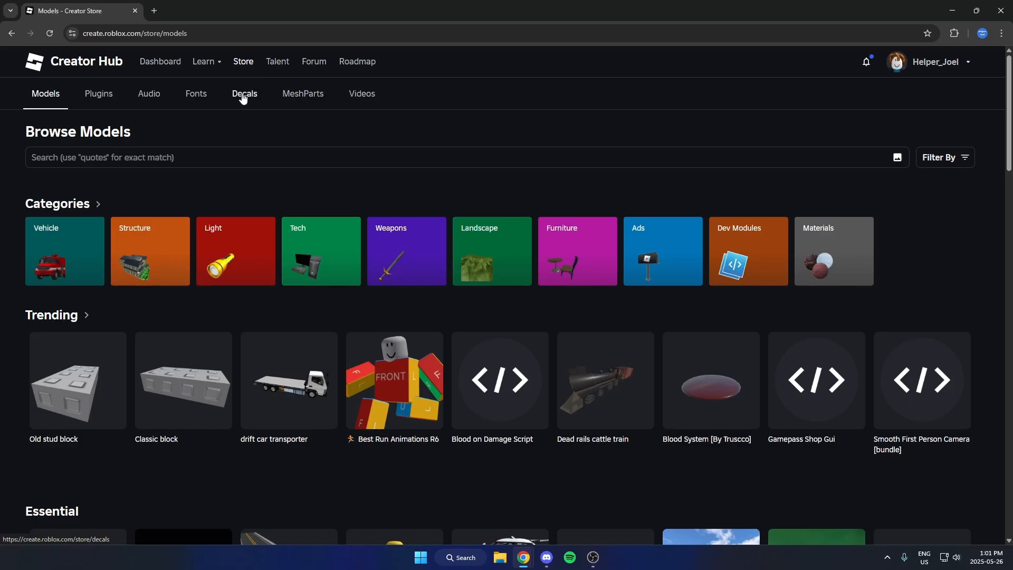
pyautogui.moveTo(242, 106)
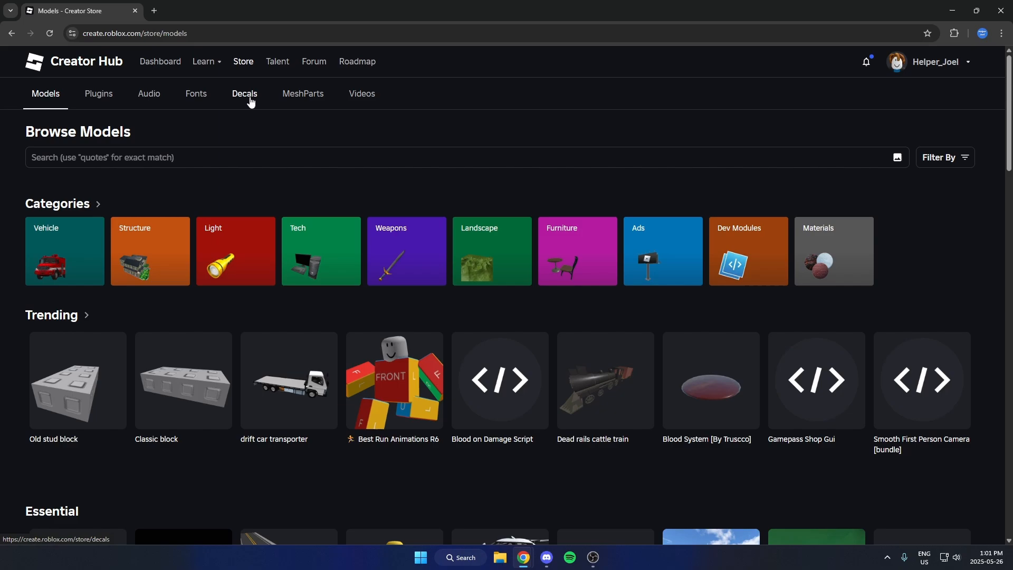
pyautogui.click(245, 93)
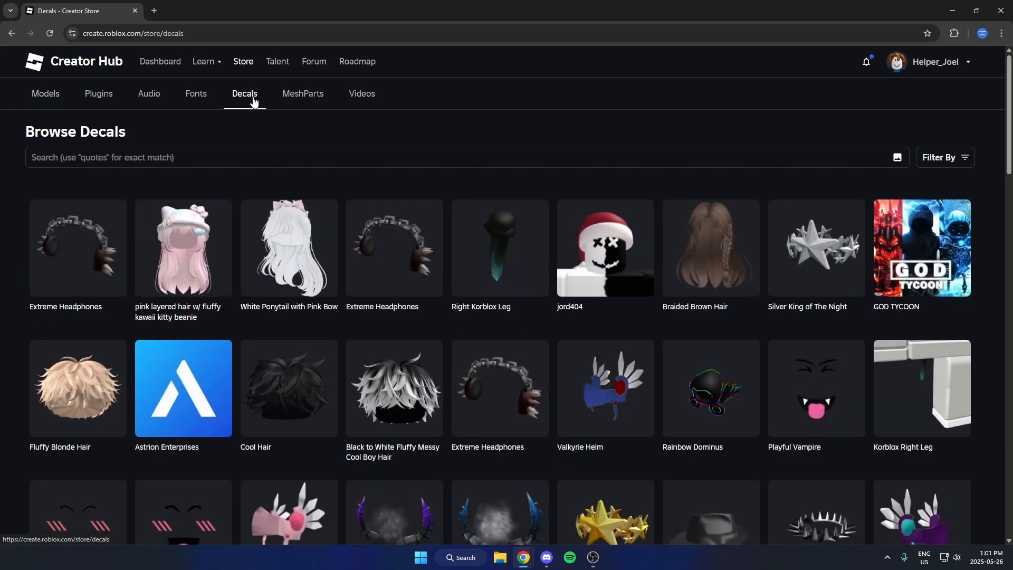
pyautogui.click(376, 161)
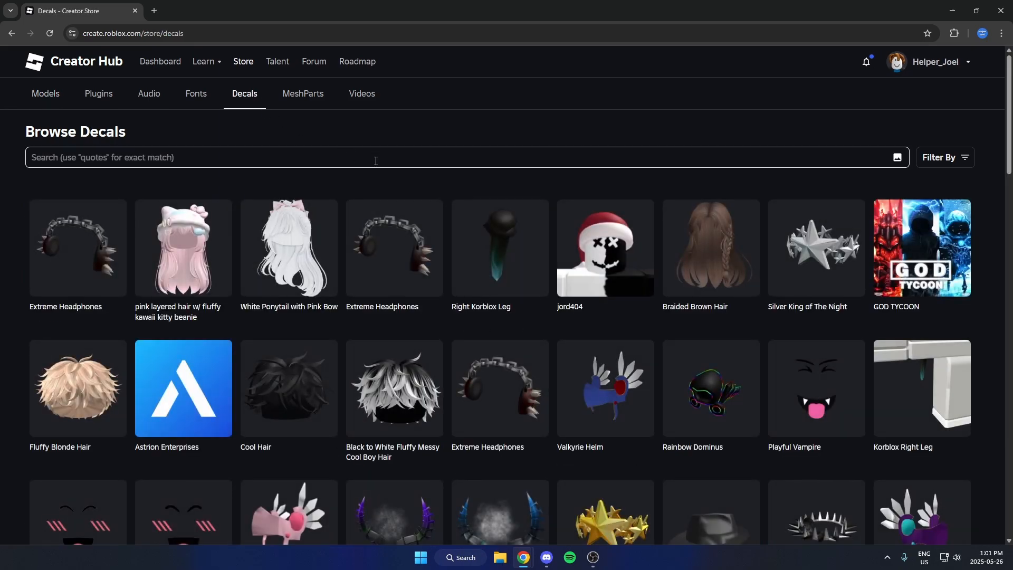
pyautogui.scroll(-3)
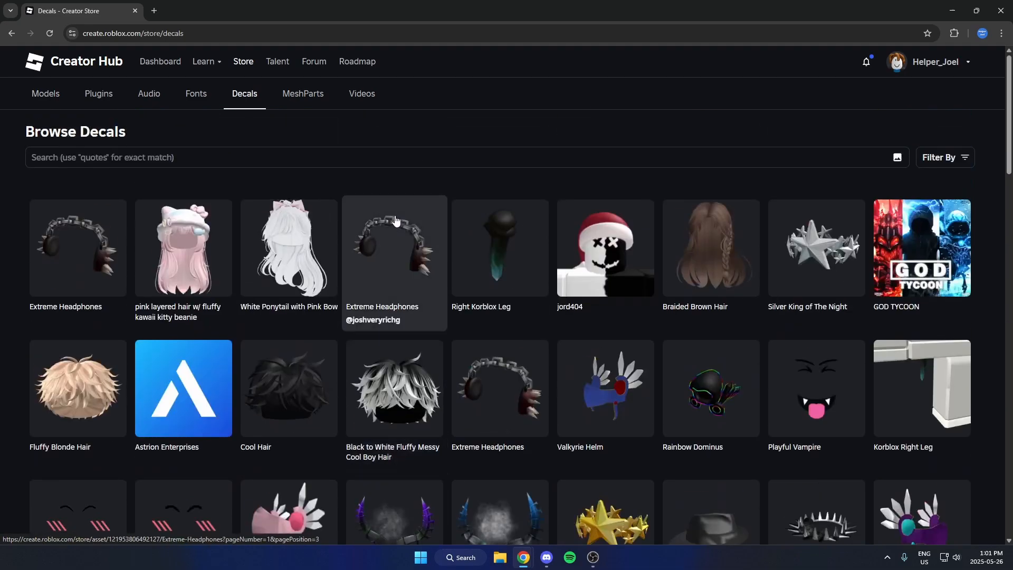
pyautogui.moveTo(56, 148)
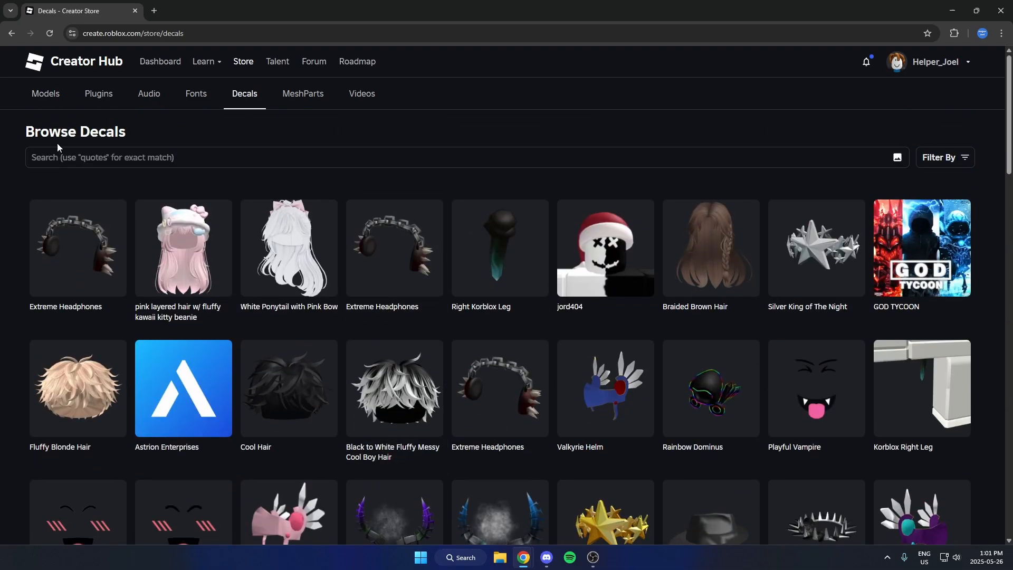
pyautogui.moveTo(940, 170)
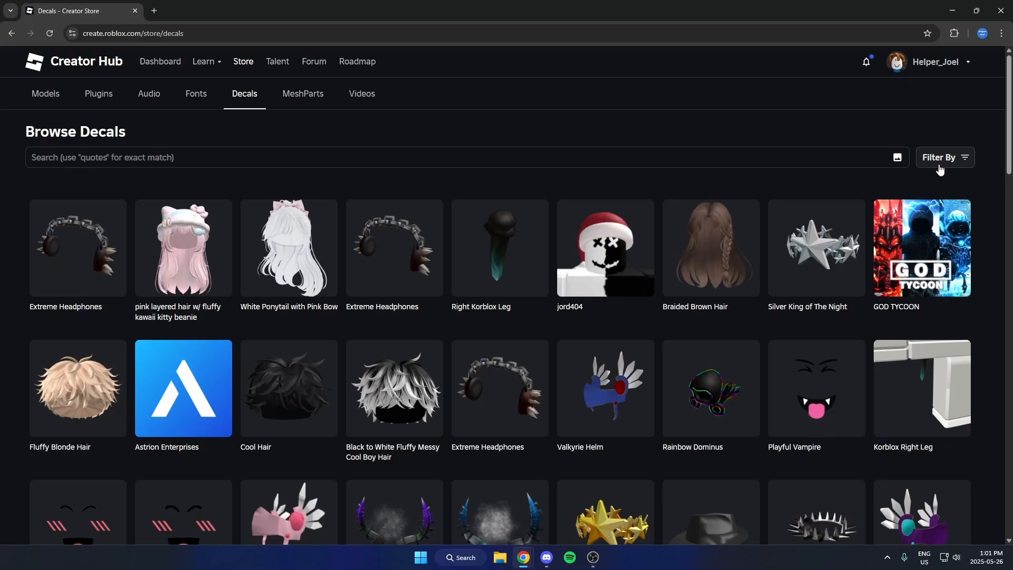
pyautogui.scroll(-3)
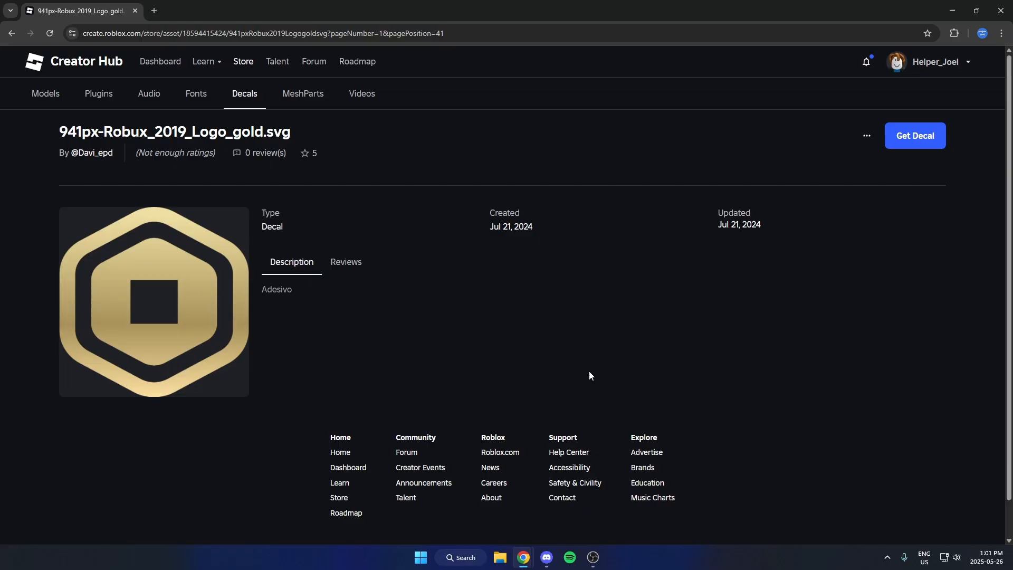
pyautogui.moveTo(564, 372)
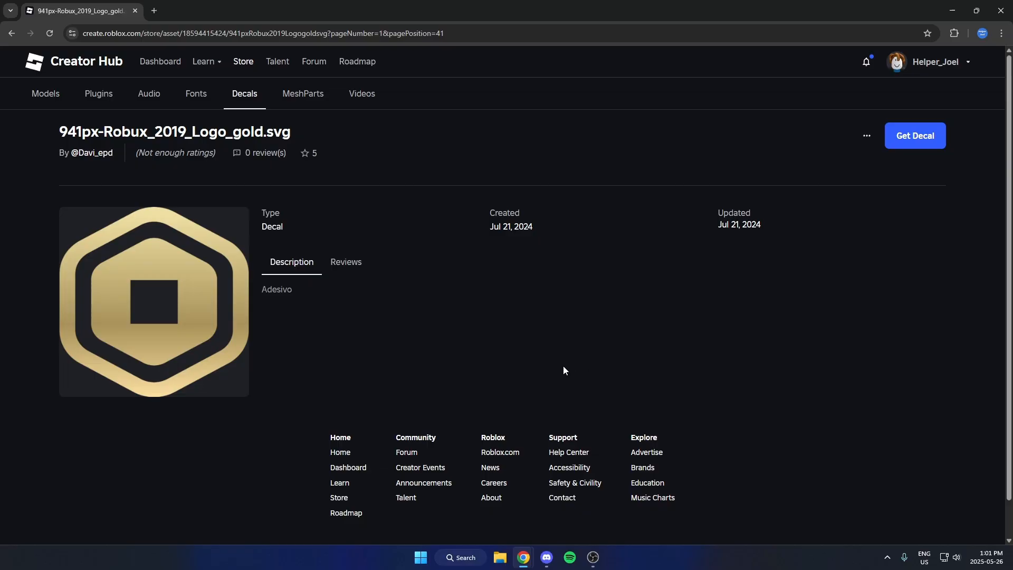
pyautogui.moveTo(522, 363)
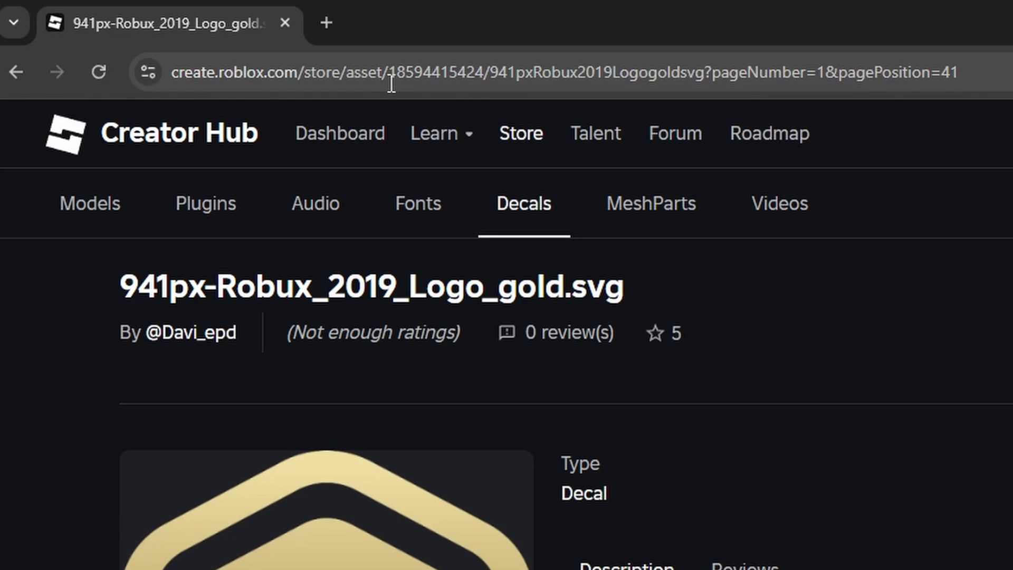
pyautogui.doubleClick(394, 73)
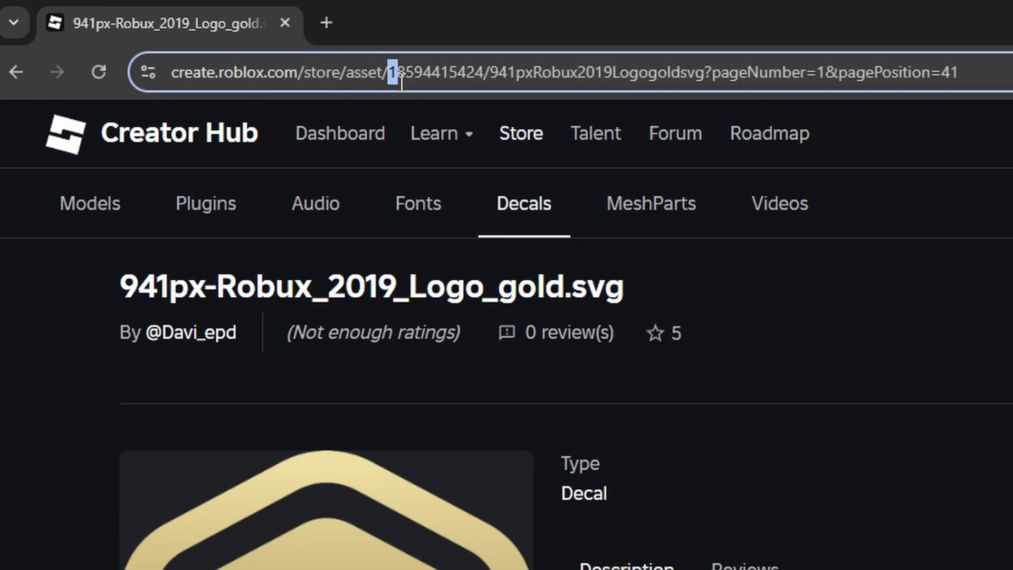
pyautogui.moveTo(394, 71); pyautogui.dragTo(468, 72)
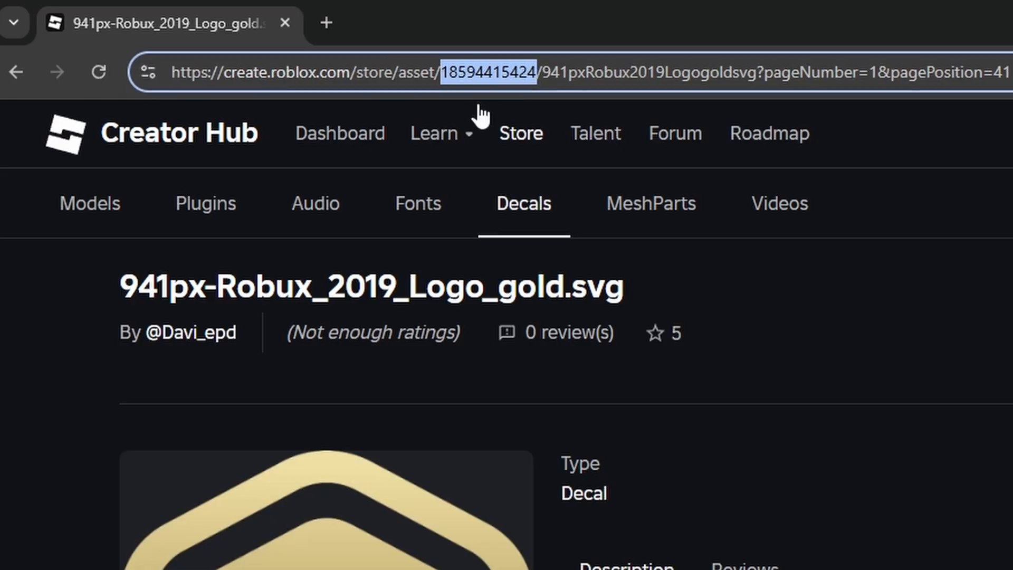
pyautogui.moveTo(745, 181)
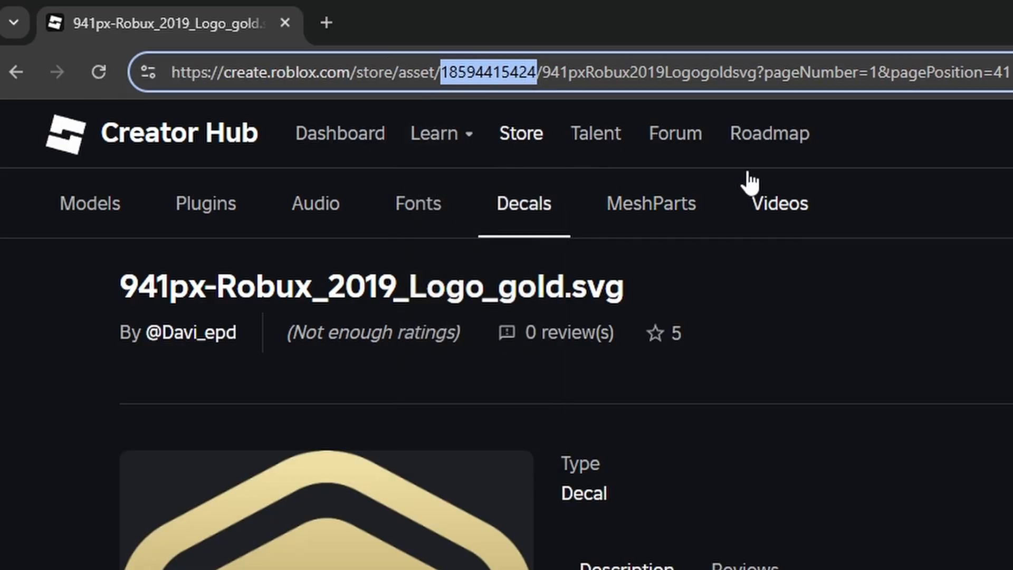
pyautogui.moveTo(737, 178)
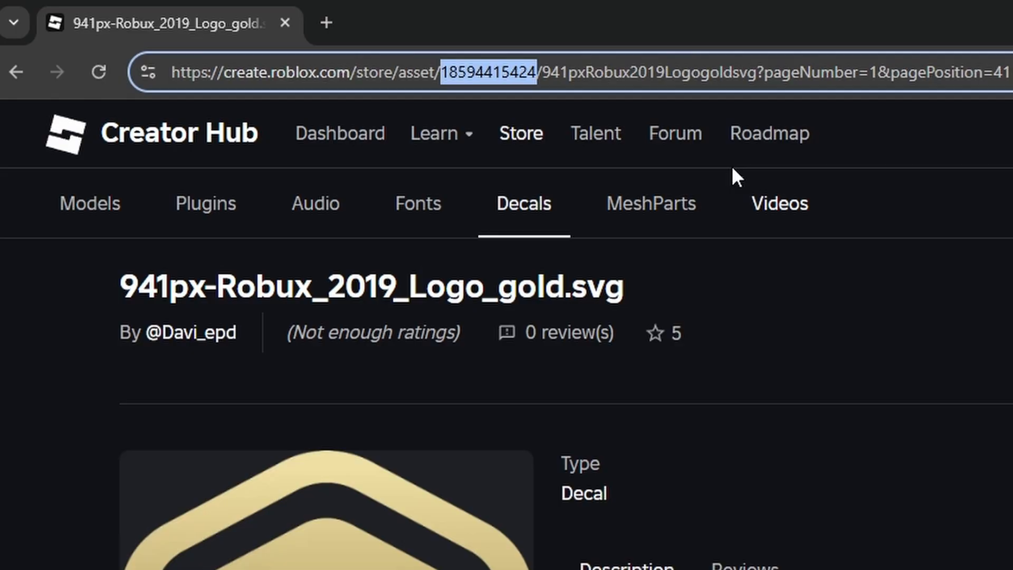
pyautogui.rightClick(487, 71)
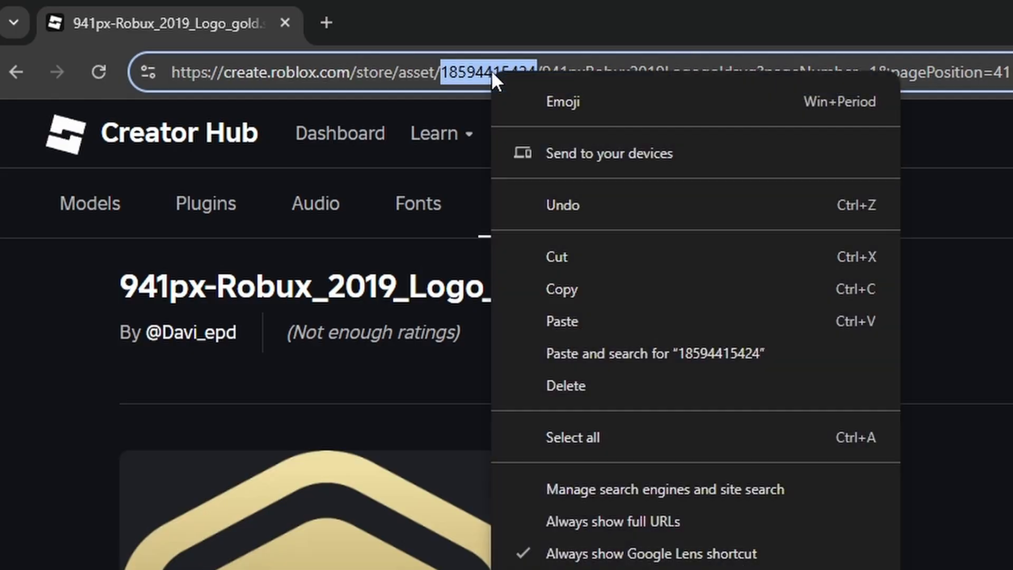
pyautogui.moveTo(585, 289)
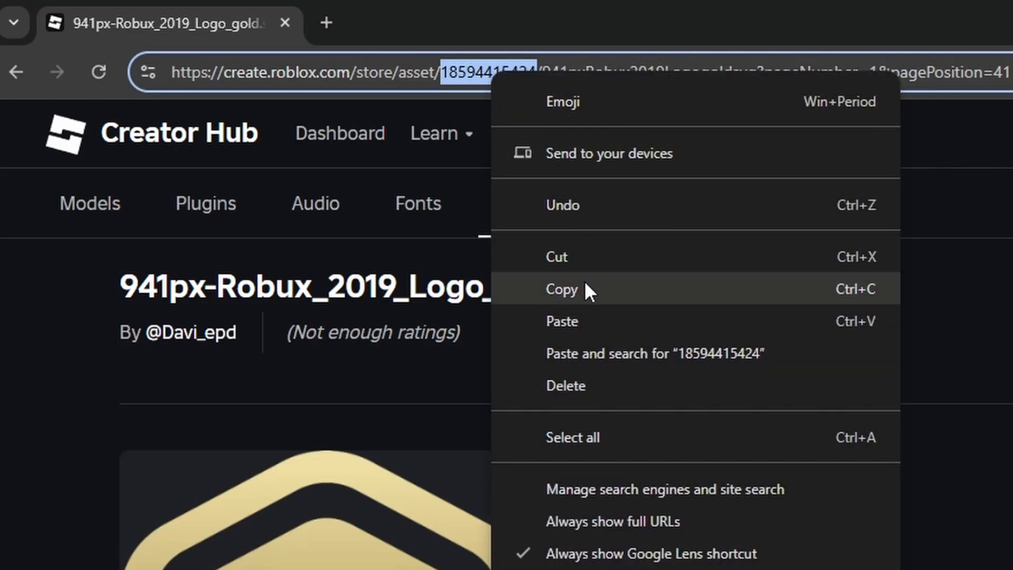